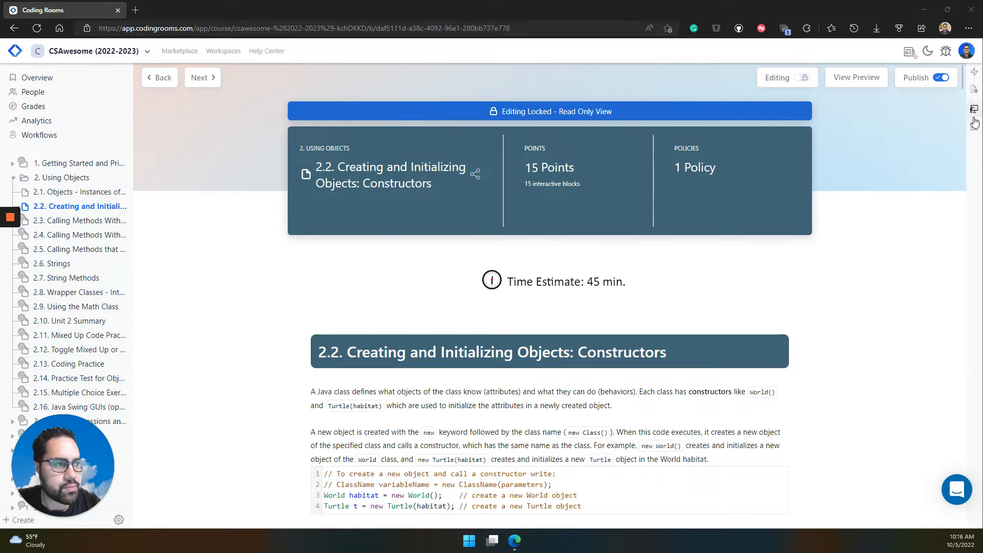
# Step: Show the Current Sessions / New Session panel beside the 2.2 Constructors lesson
pyautogui.click(974, 108)
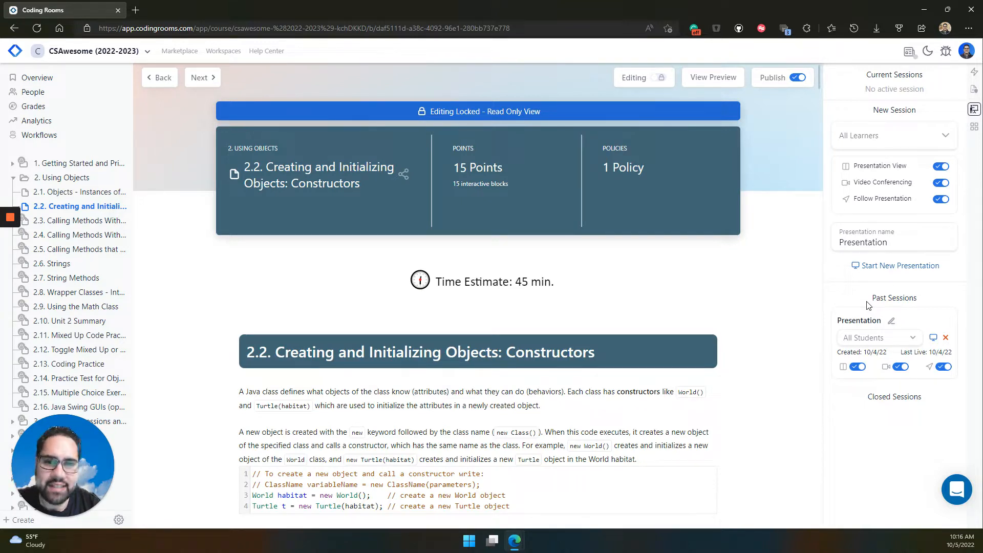
pyautogui.moveTo(633, 301)
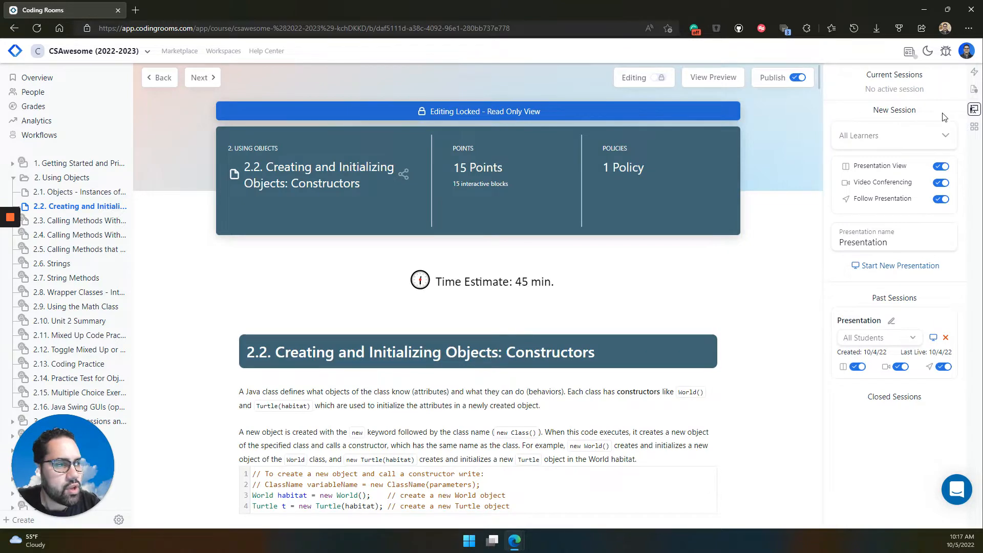
pyautogui.moveTo(974, 108)
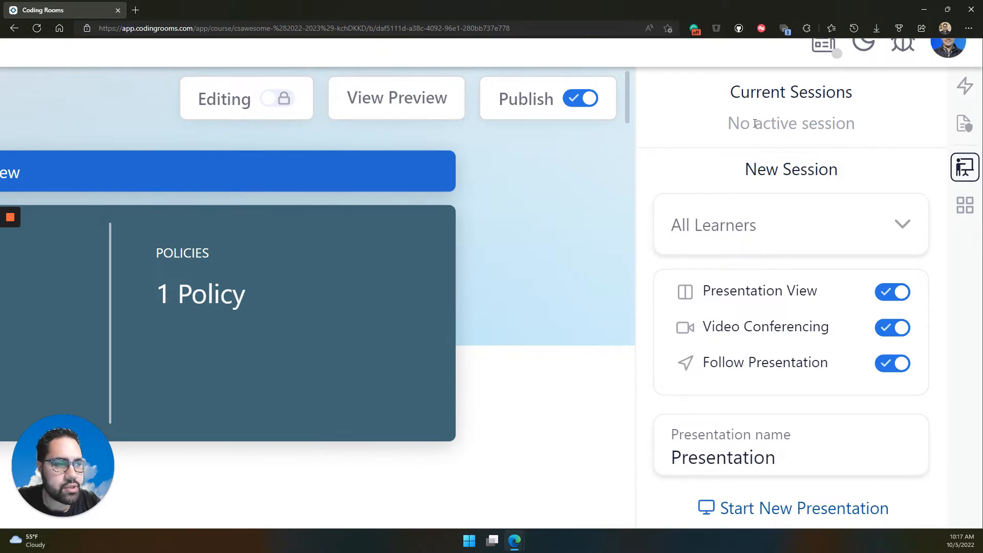
pyautogui.scroll(-3)
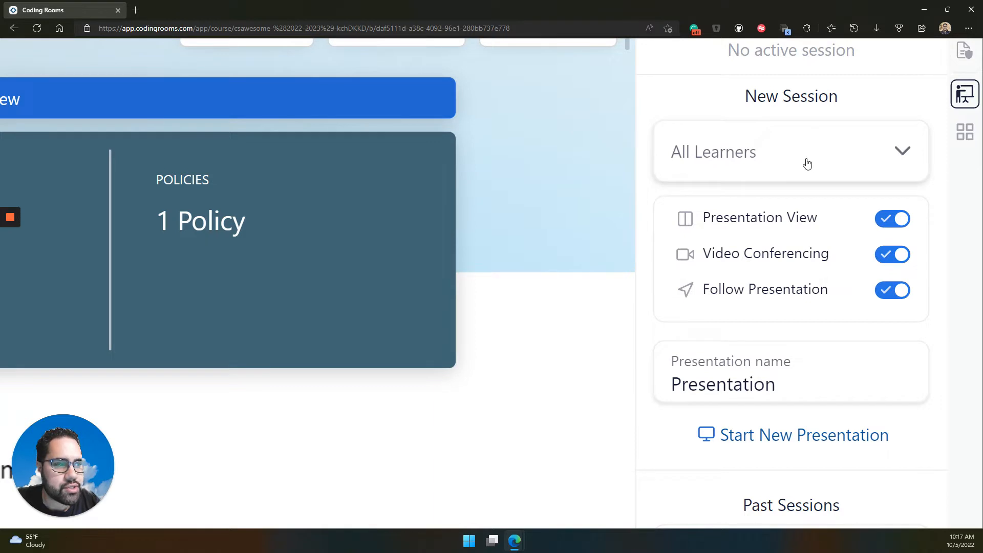
pyautogui.click(790, 151)
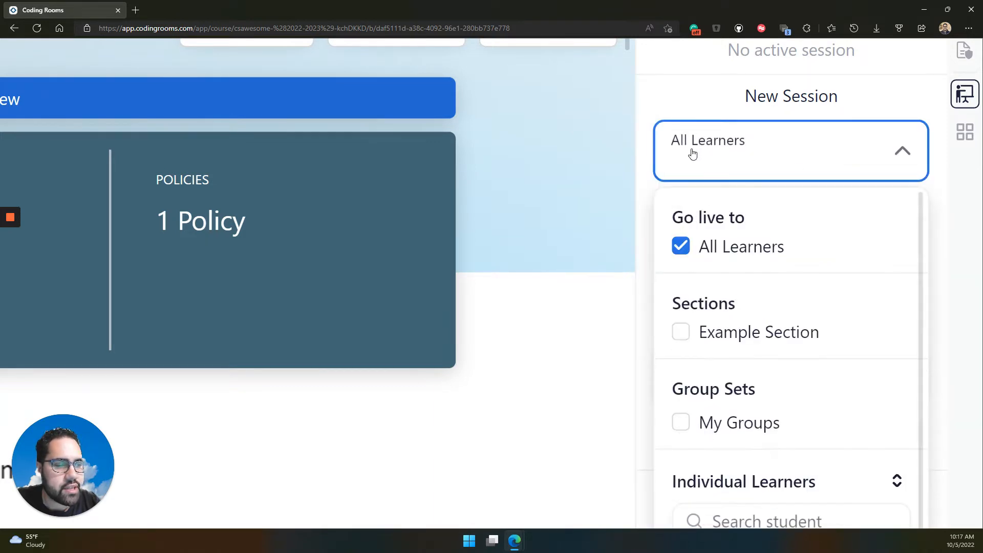
pyautogui.scroll(-3)
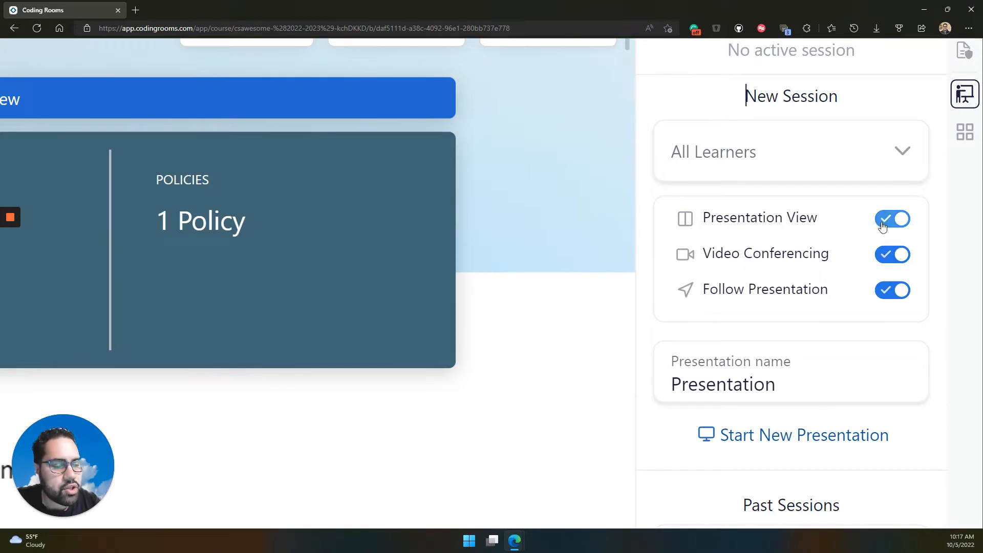
pyautogui.moveTo(881, 224)
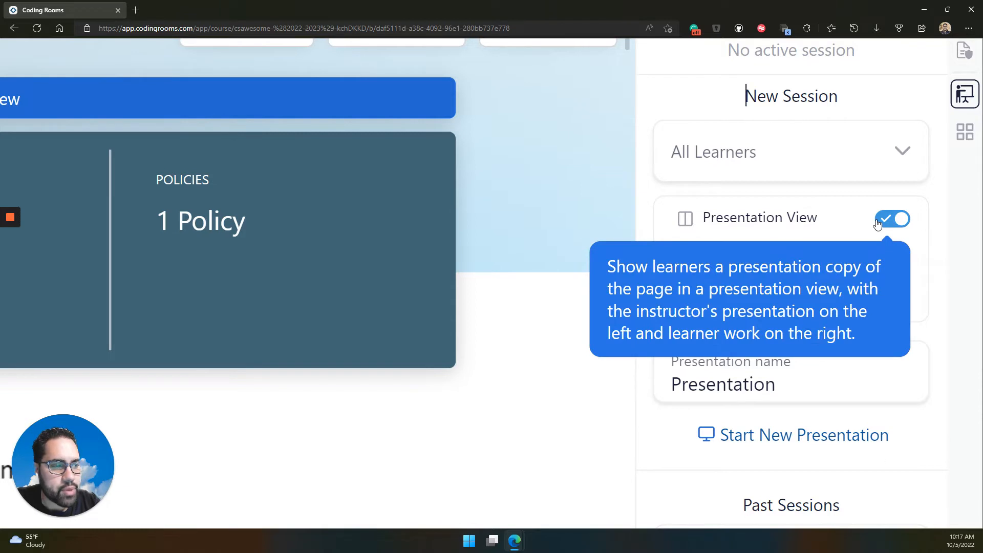
pyautogui.moveTo(940, 248)
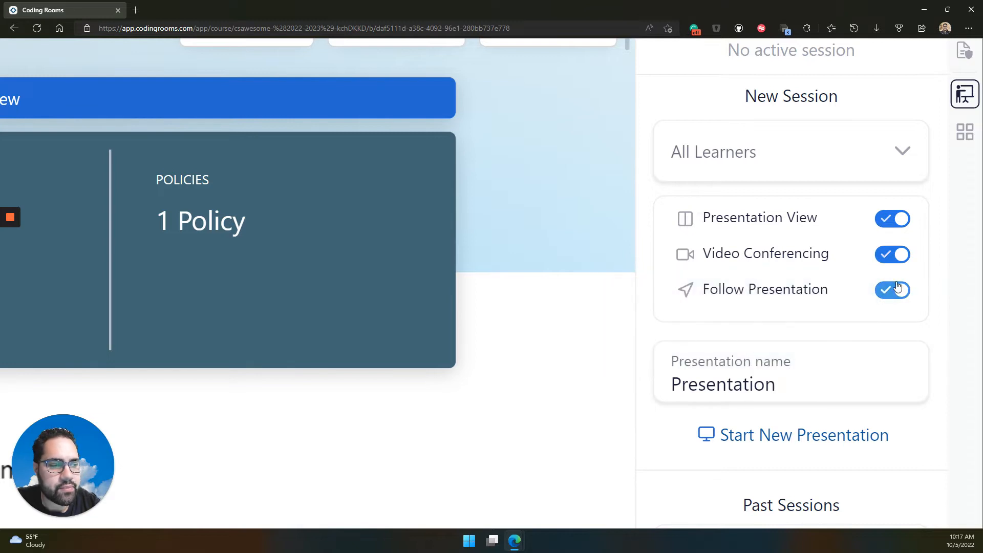
pyautogui.moveTo(892, 289)
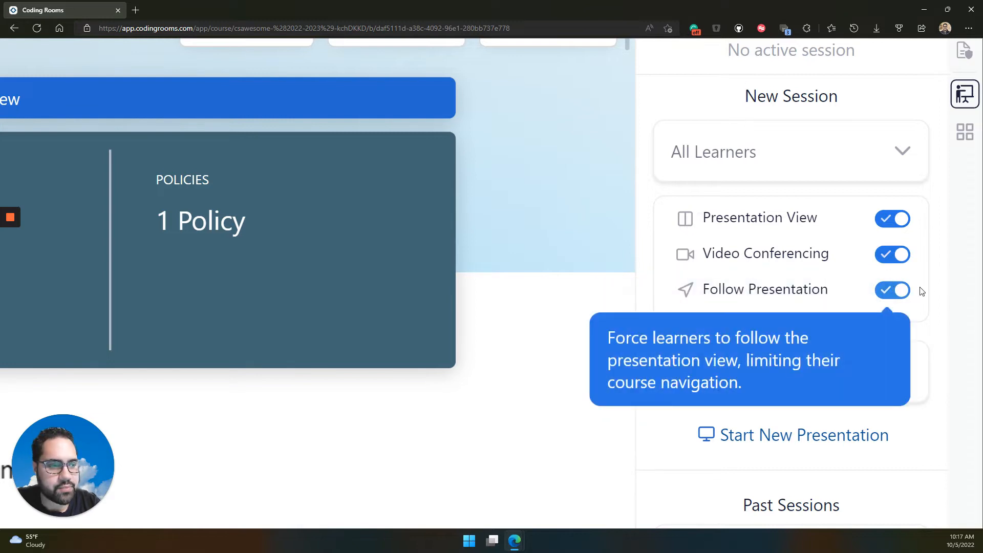
pyautogui.moveTo(938, 301)
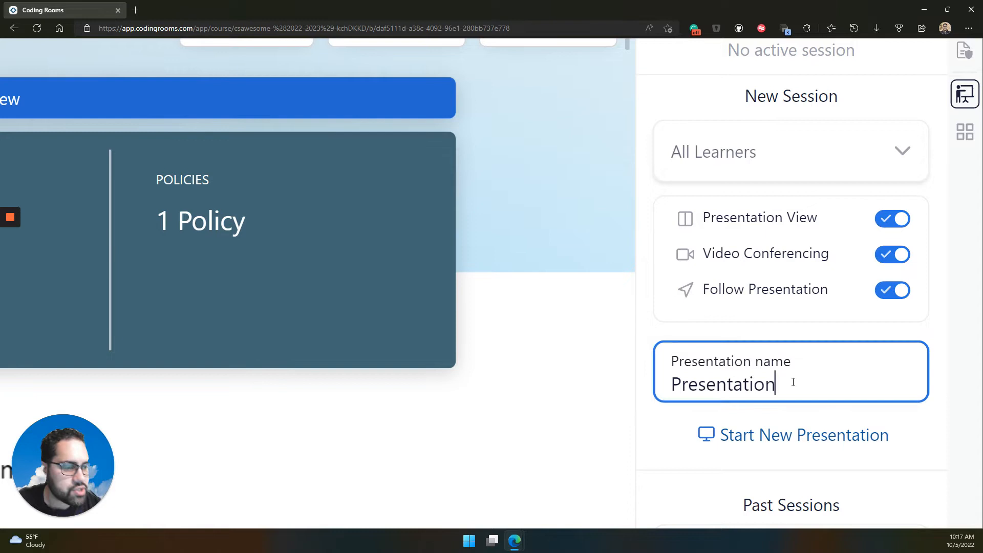
# Step: Replace the default presentation name with "Example Pres"
pyautogui.press('Ctrl+a')
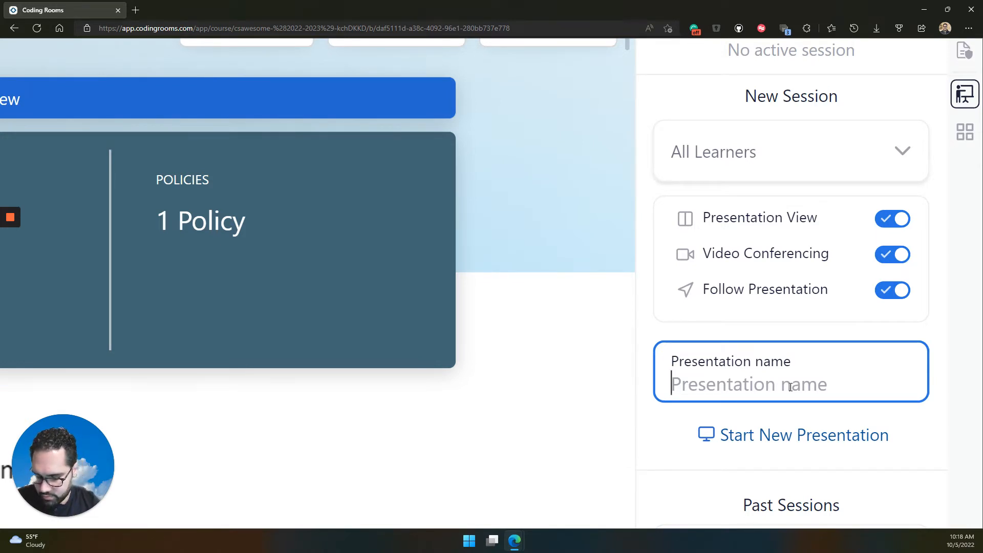
pyautogui.write('Example Pres')
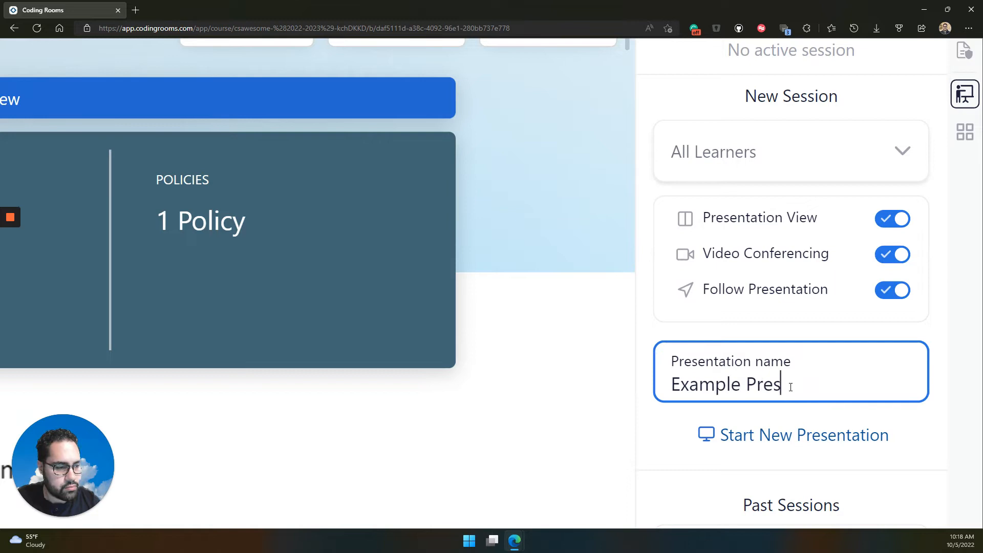
pyautogui.scroll(-3)
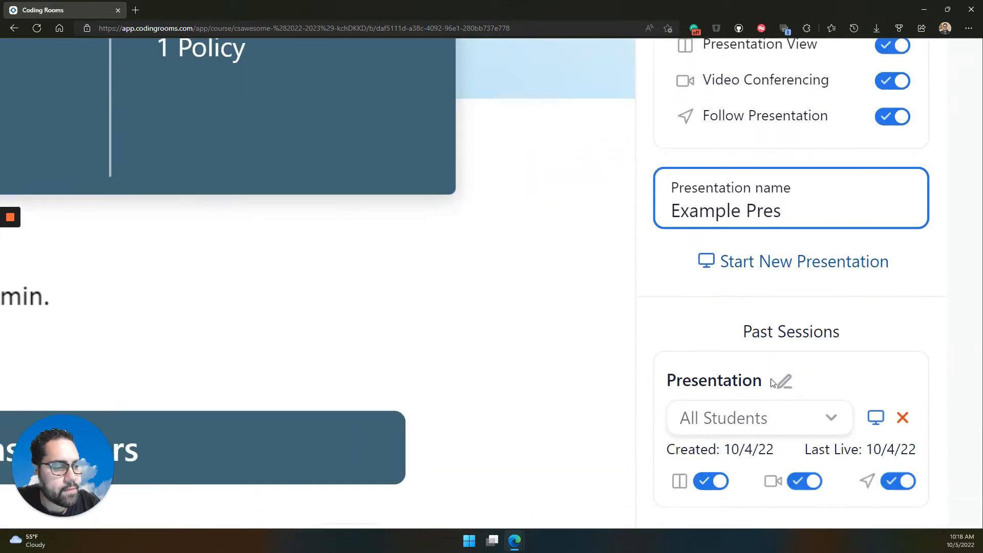
pyautogui.scroll(-3)
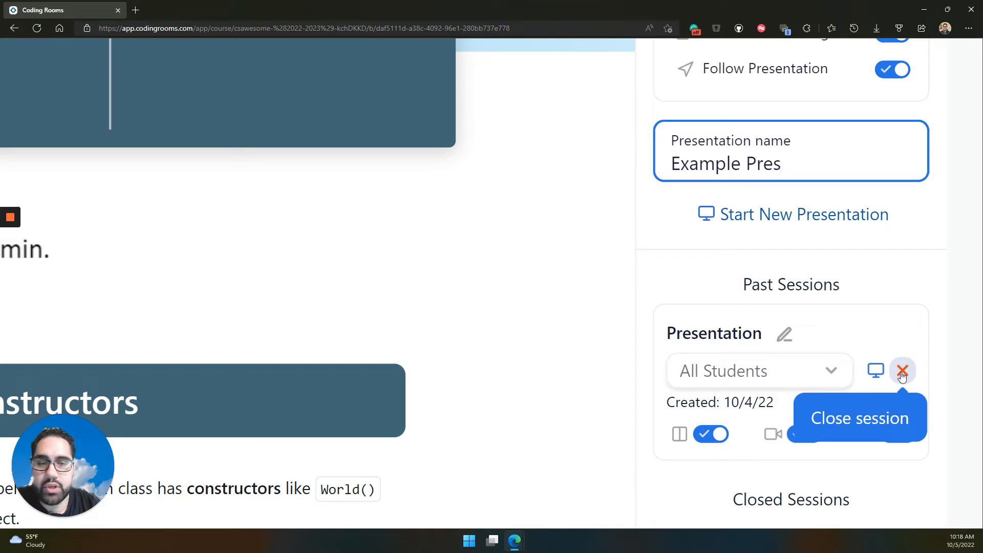
pyautogui.moveTo(884, 367)
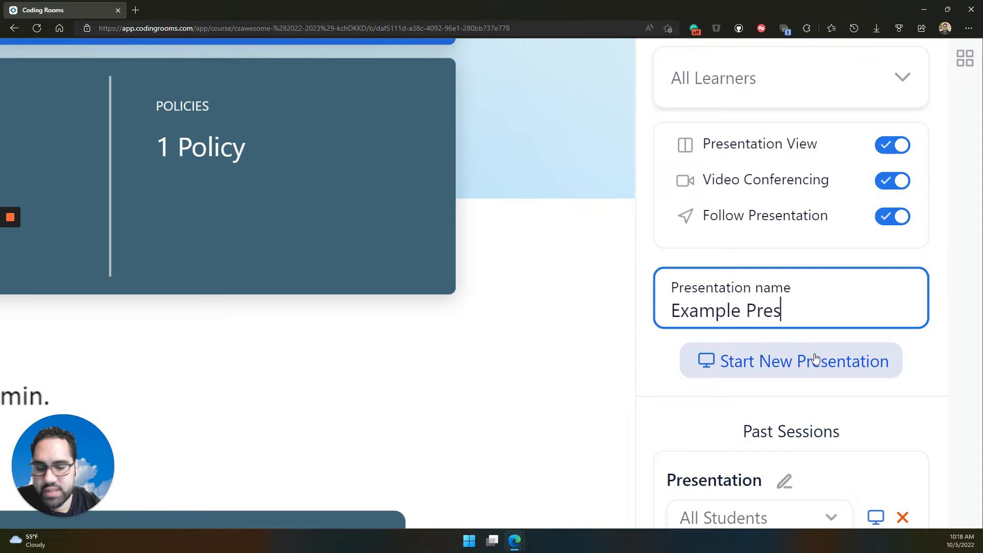
# Step: Start the Example Pres session in split view and switch Video Conferencing off
pyautogui.click(791, 360)
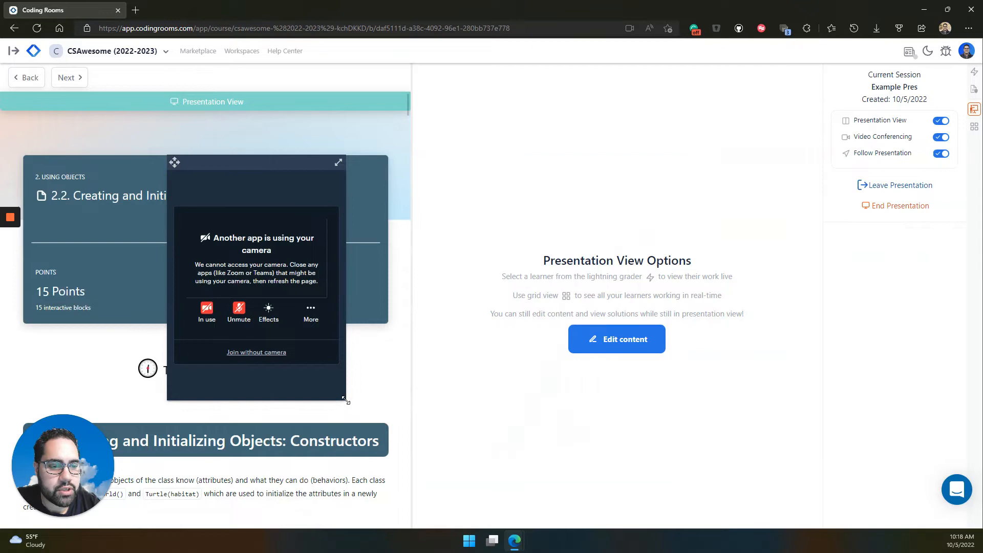
pyautogui.click(339, 163)
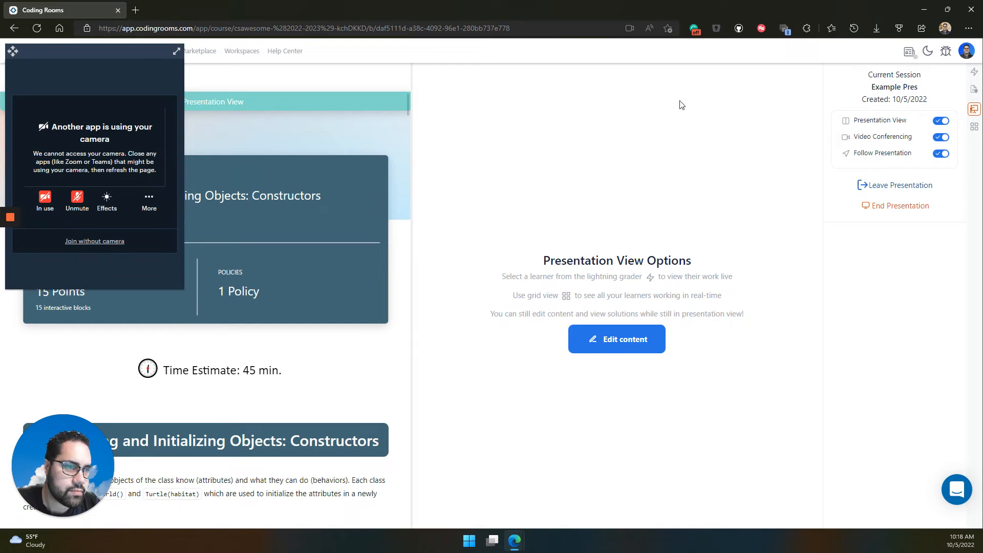
pyautogui.moveTo(941, 136)
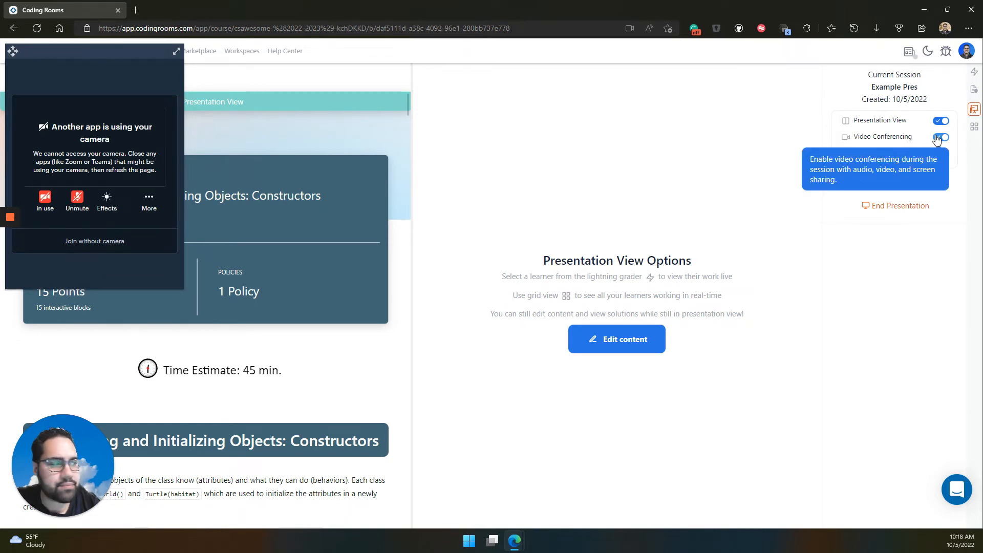
pyautogui.click(940, 136)
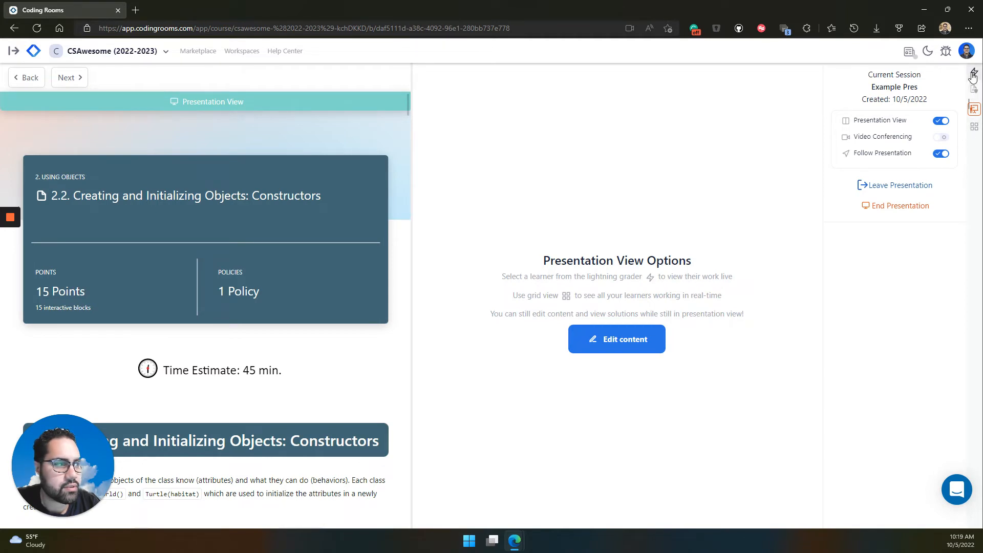
pyautogui.click(975, 71)
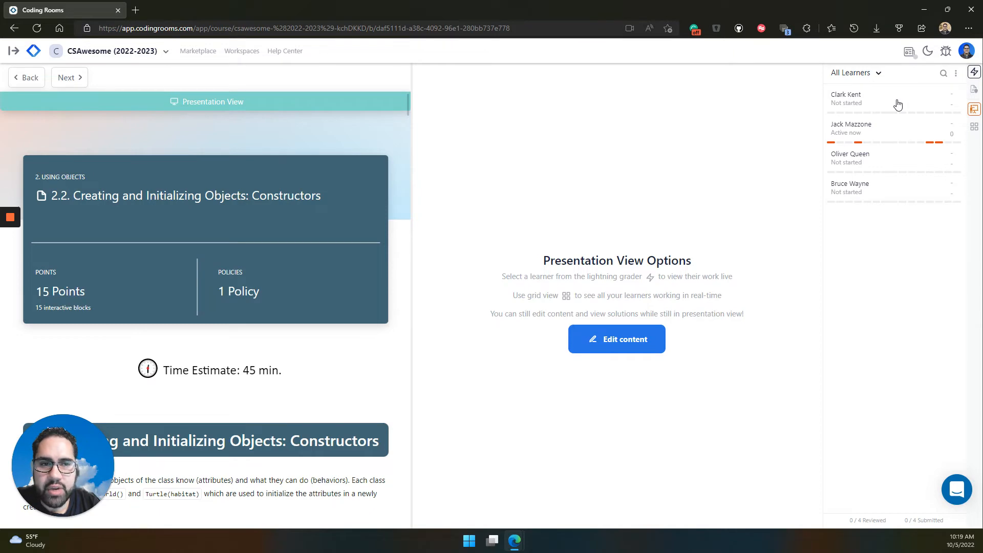
pyautogui.click(878, 128)
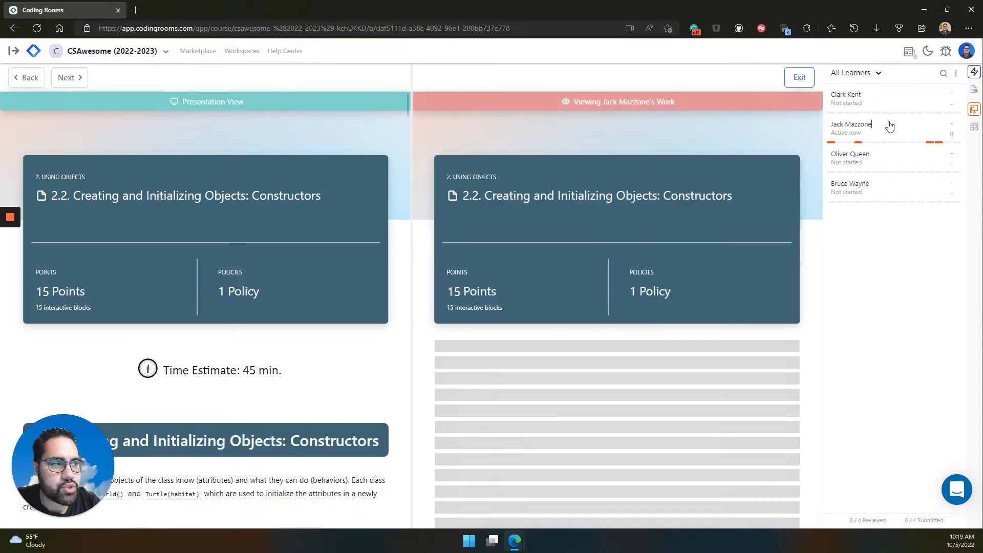
pyautogui.scroll(-3)
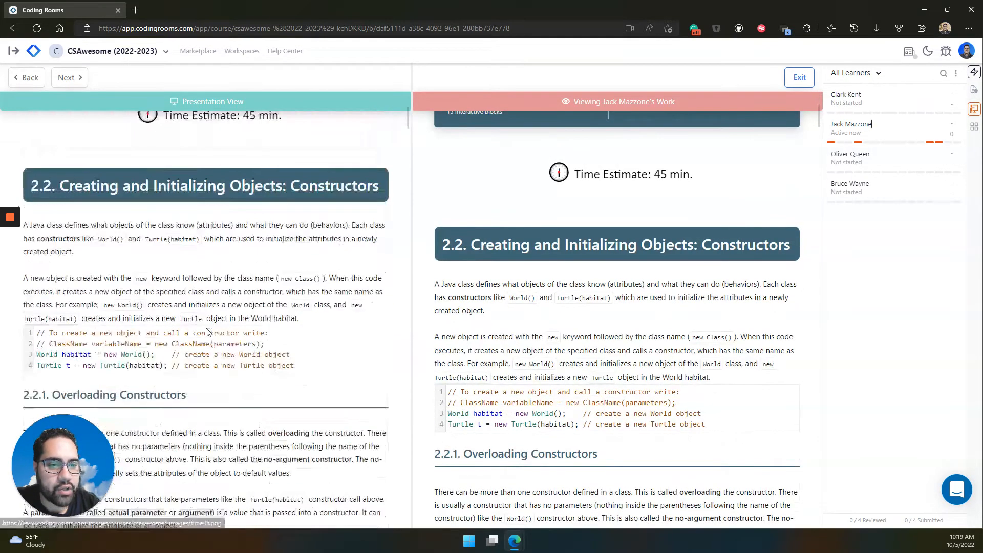
pyautogui.scroll(-3)
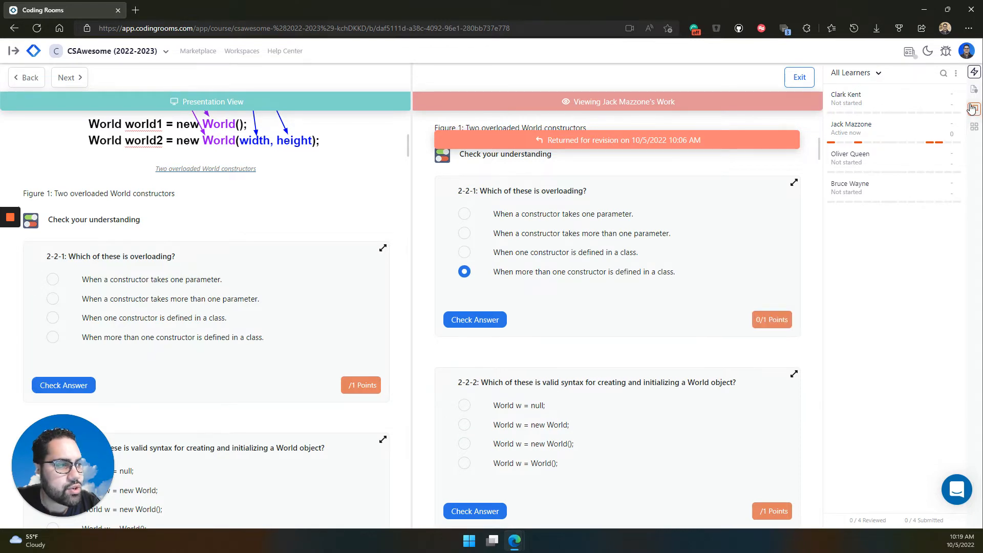
pyautogui.click(974, 127)
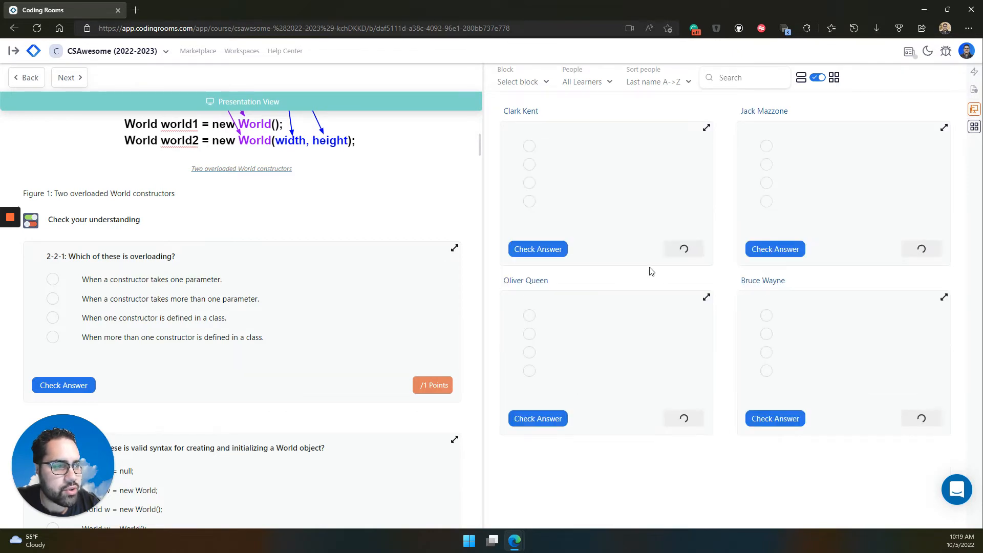
# Step: Switch the grid's Block to Coding Rooms IDE 1 to monitor the TurtleConstructorTest exercise
pyautogui.click(521, 82)
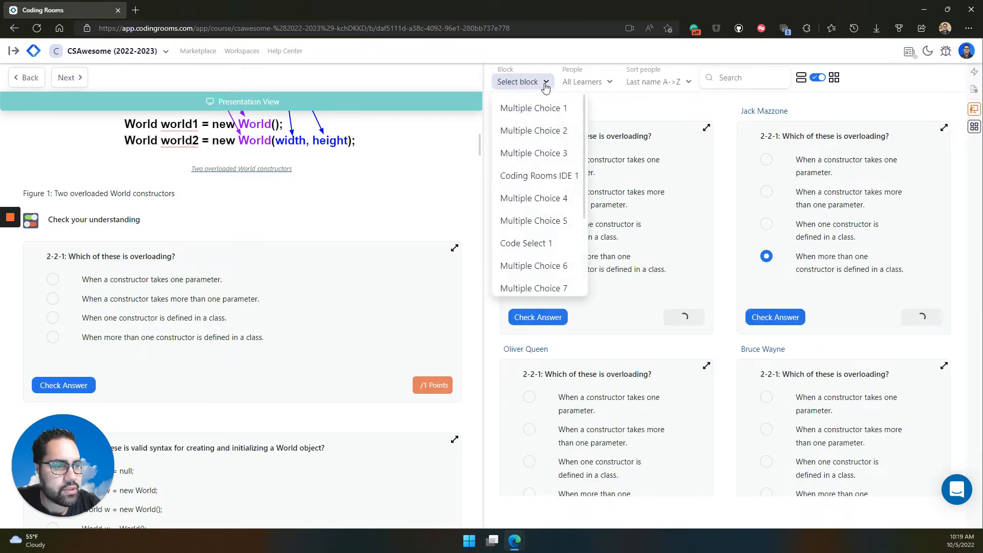
pyautogui.click(538, 175)
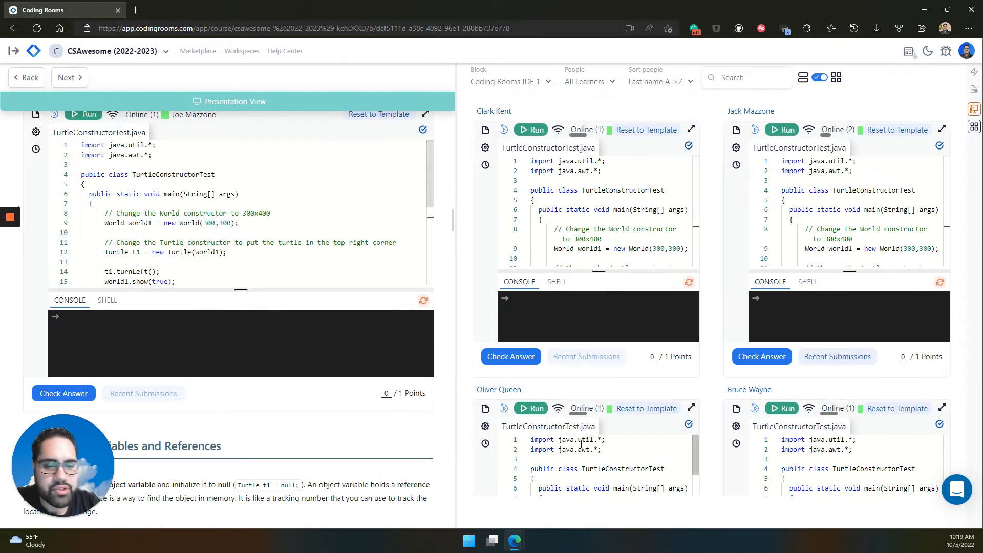
pyautogui.moveTo(624, 405)
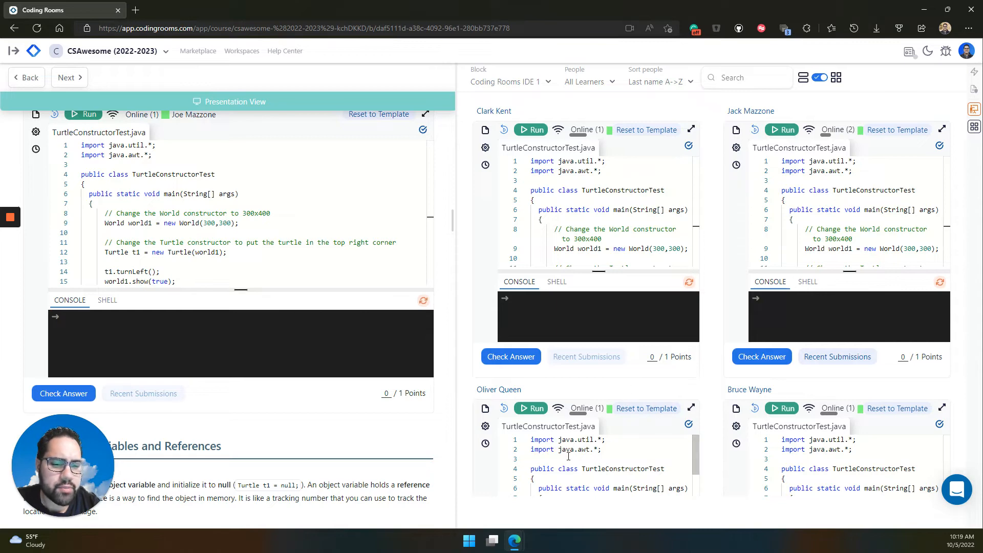
pyautogui.moveTo(514, 540)
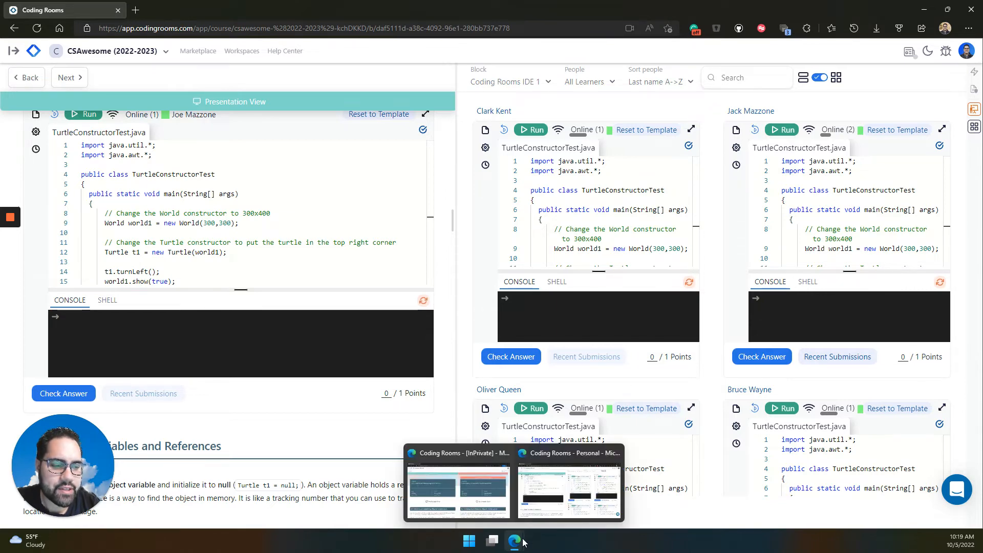
# Step: Bring up the learner's InPrivate window at the coding exercise beside the teacher window
pyautogui.click(457, 482)
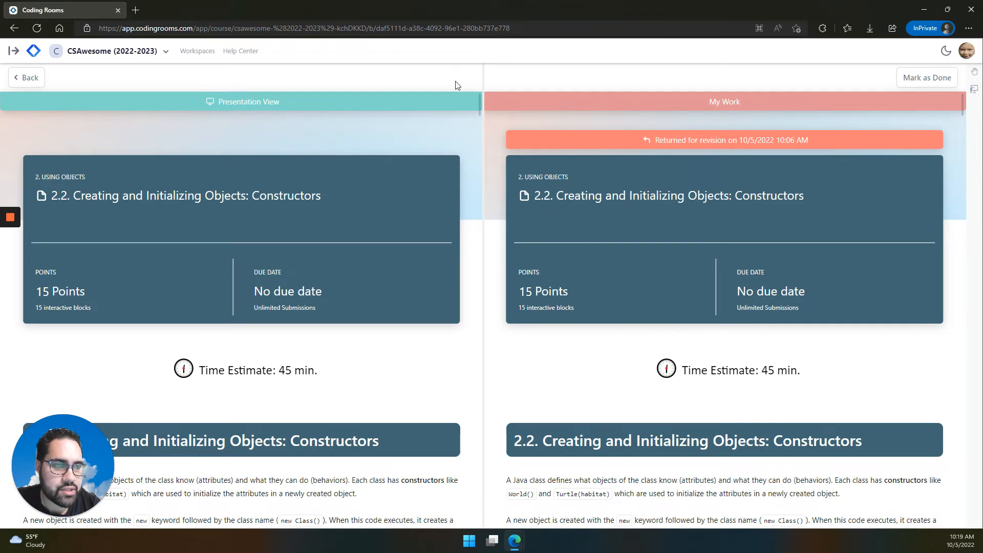
pyautogui.scroll(-3)
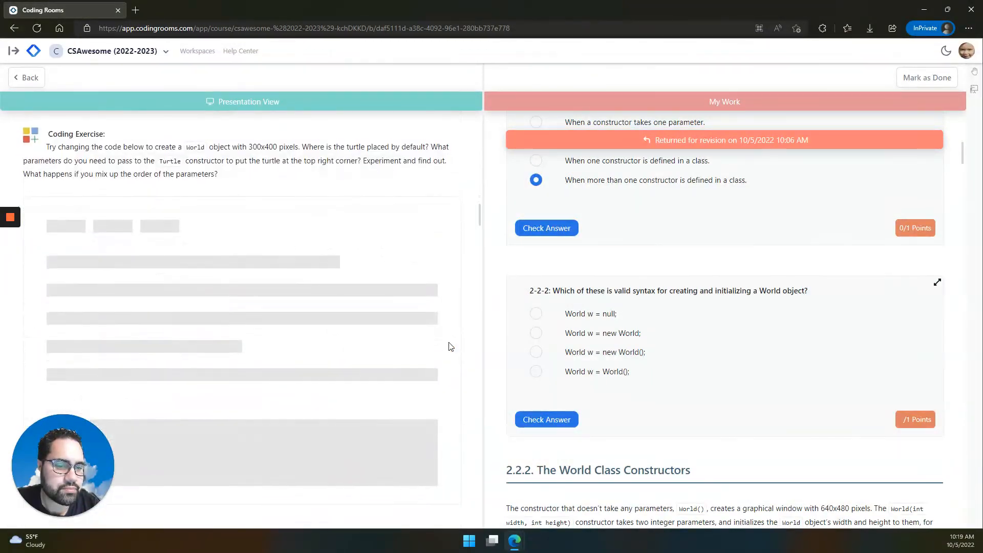
pyautogui.scroll(-3)
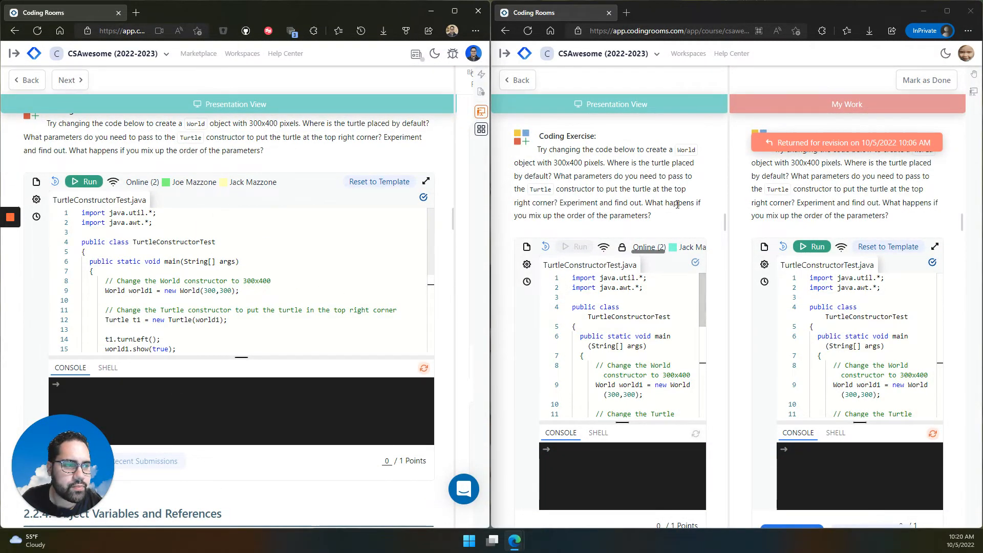
# Step: Run TurtleConstructorTest in the presentation editor and confirm the learner's copy is read-only
pyautogui.scroll(-3)
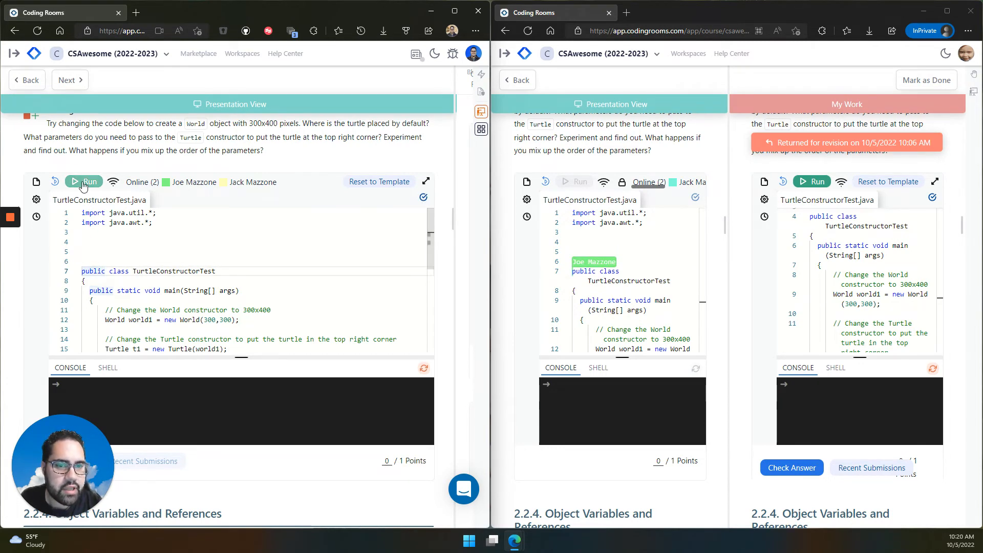
pyautogui.click(89, 182)
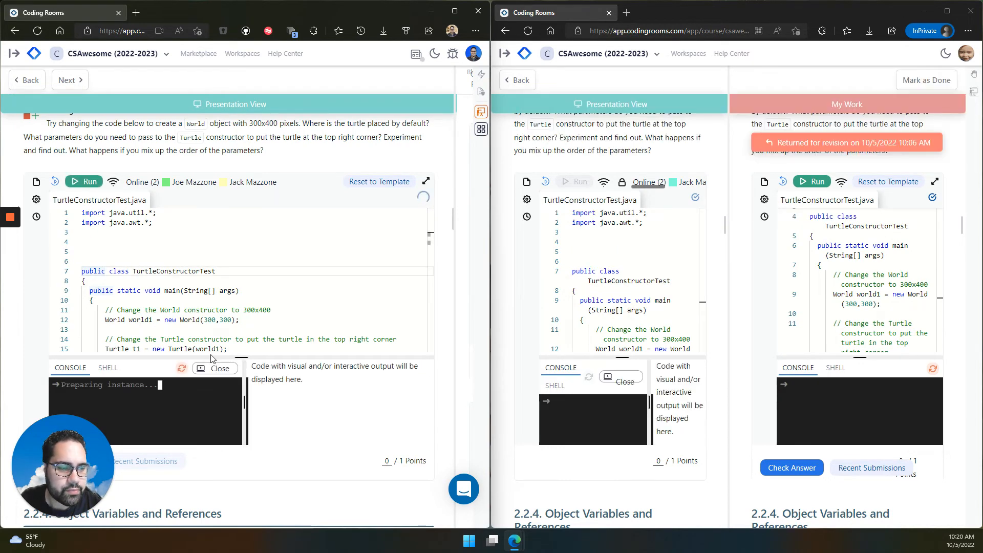
pyautogui.click(78, 183)
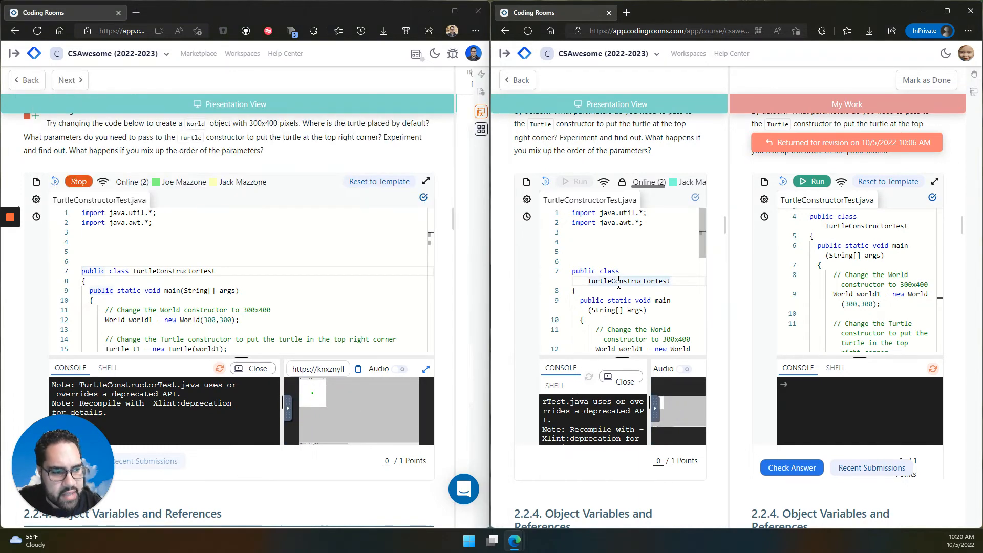
pyautogui.click(617, 283)
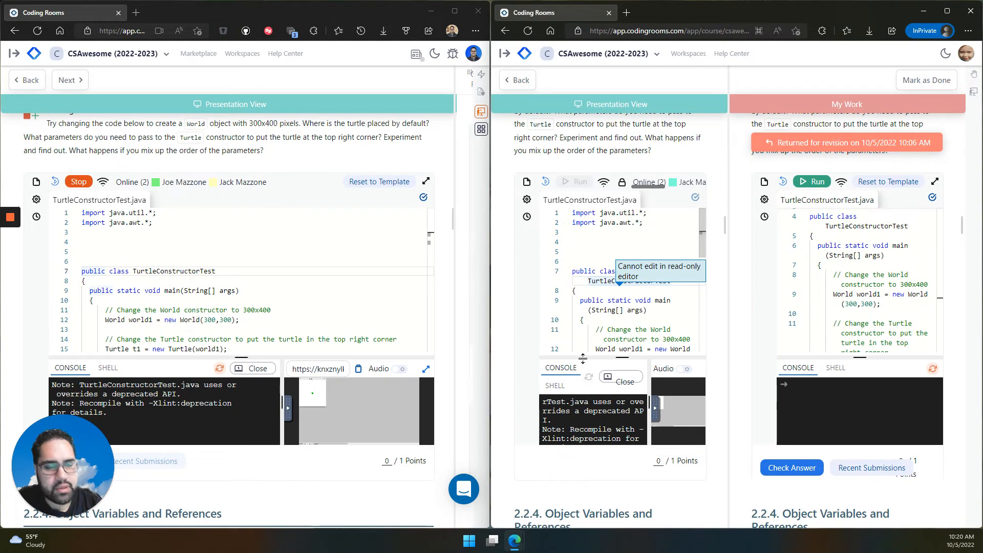
pyautogui.moveTo(685, 422)
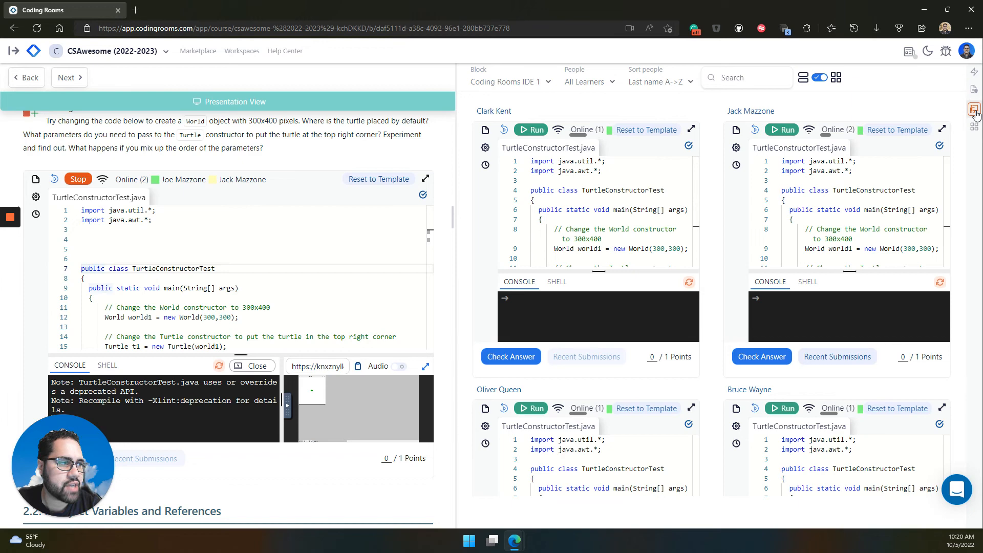
# Step: Close the learner grid and end Presentation View, returning to the course editor
pyautogui.click(974, 108)
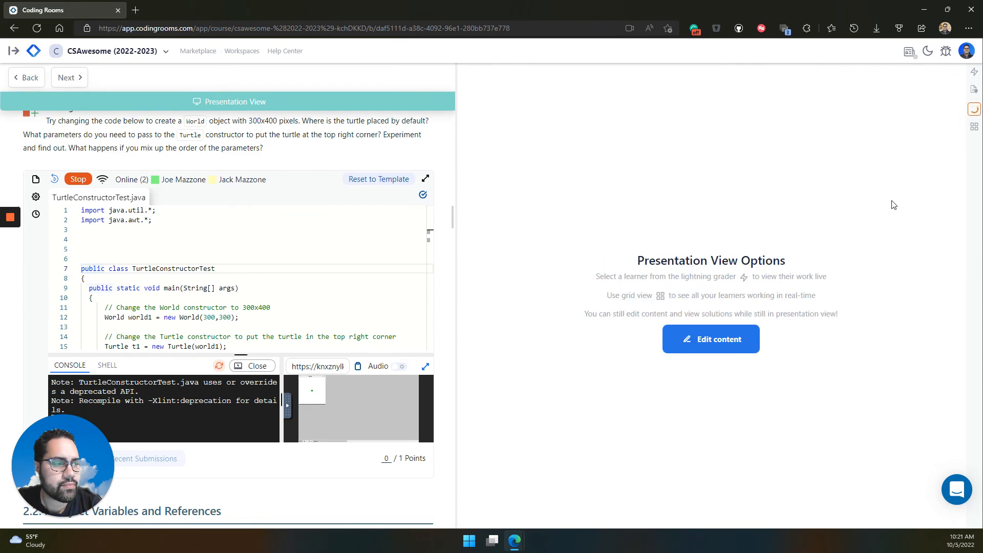
pyautogui.click(711, 339)
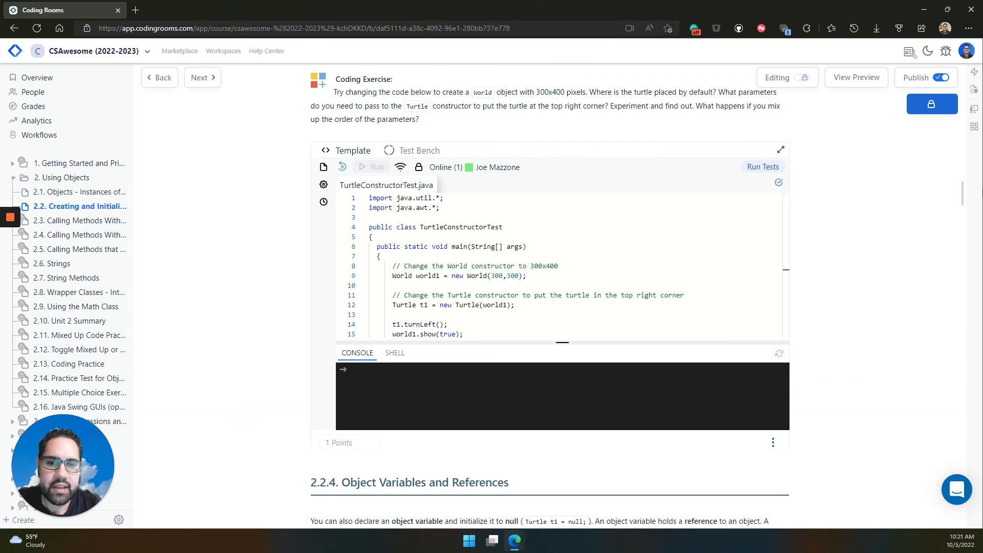
pyautogui.moveTo(56, 198)
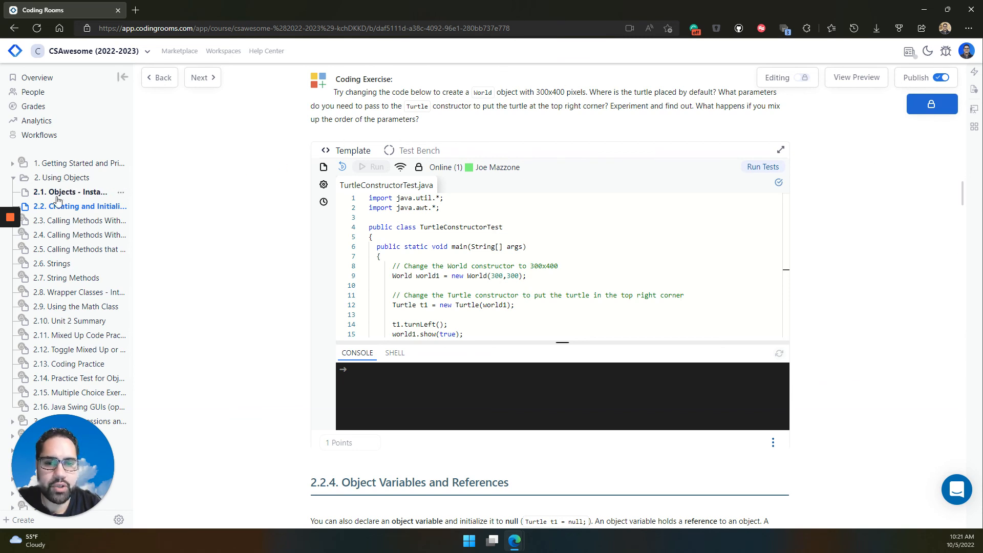